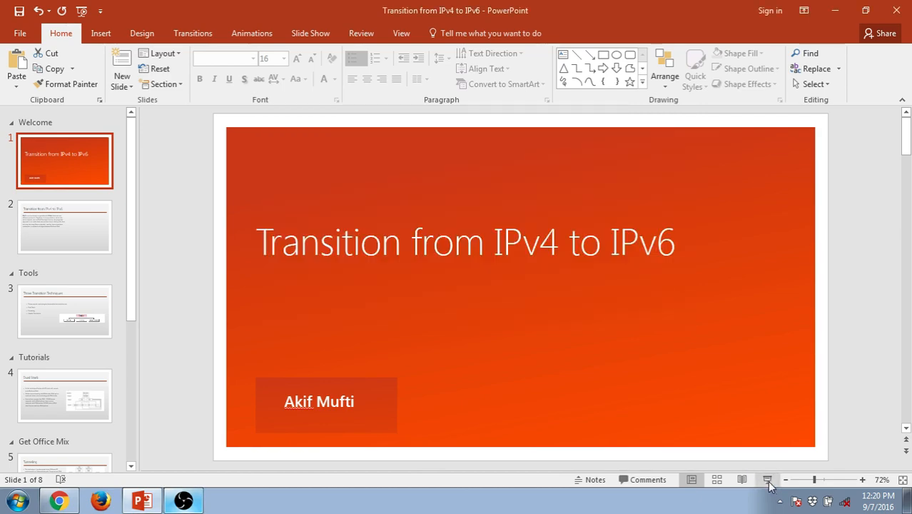
# - Present the Transition from IPv4 to IPv6 deck full screen from the title slide
pyautogui.click(768, 480)
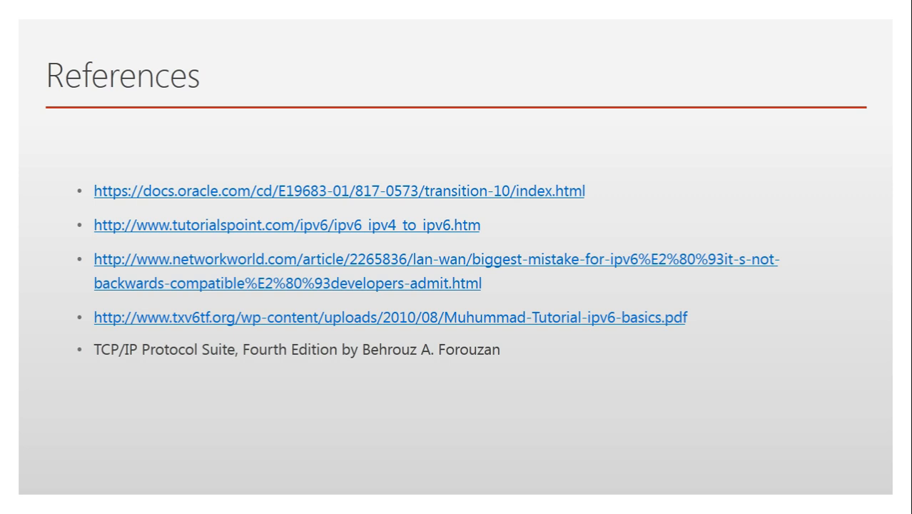